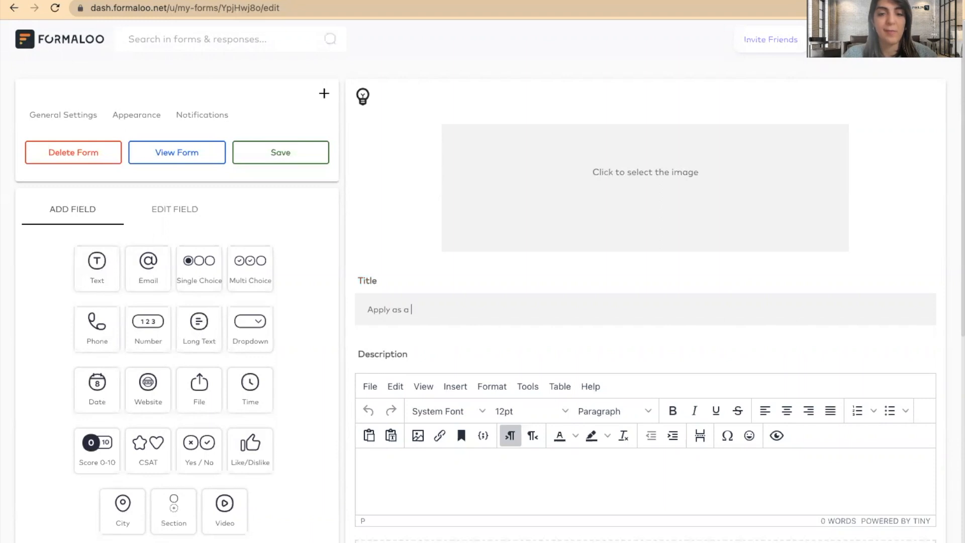
# Step: Title the new form 'Apply as a vendor' and view its live page
pyautogui.scroll(-3)
pyautogui.write(' vendor')
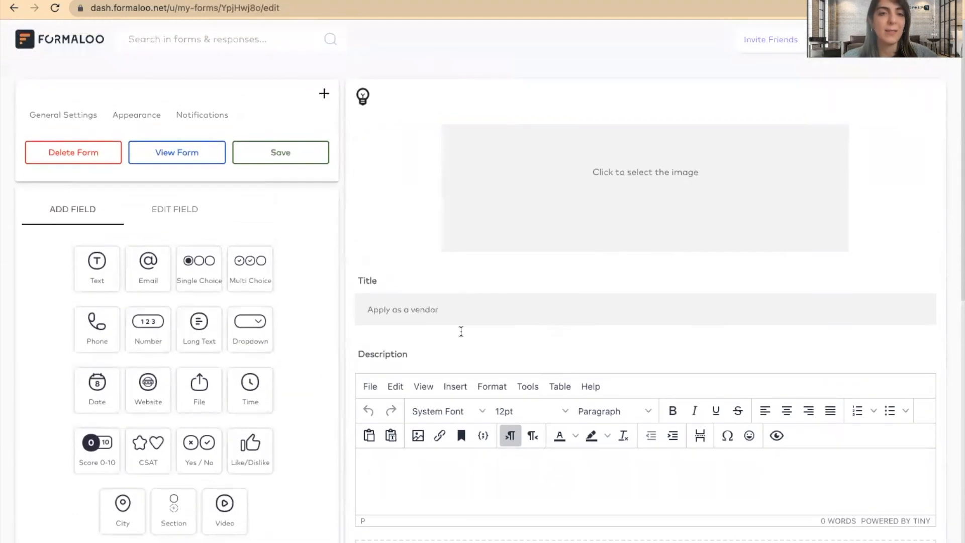
pyautogui.click(177, 152)
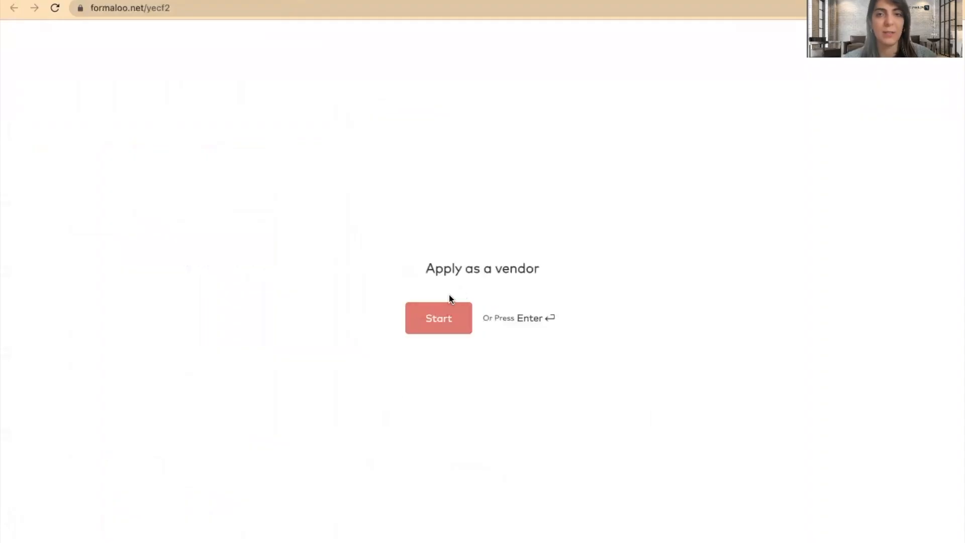
pyautogui.moveTo(181, 73)
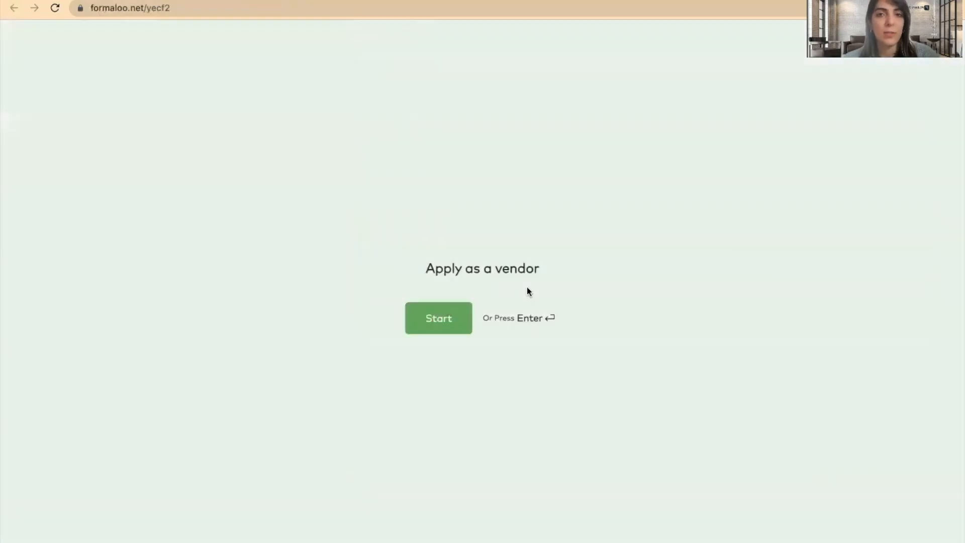
# Step: Return from the live 'Apply as a vendor' preview to the Operations folder
pyautogui.click(439, 318)
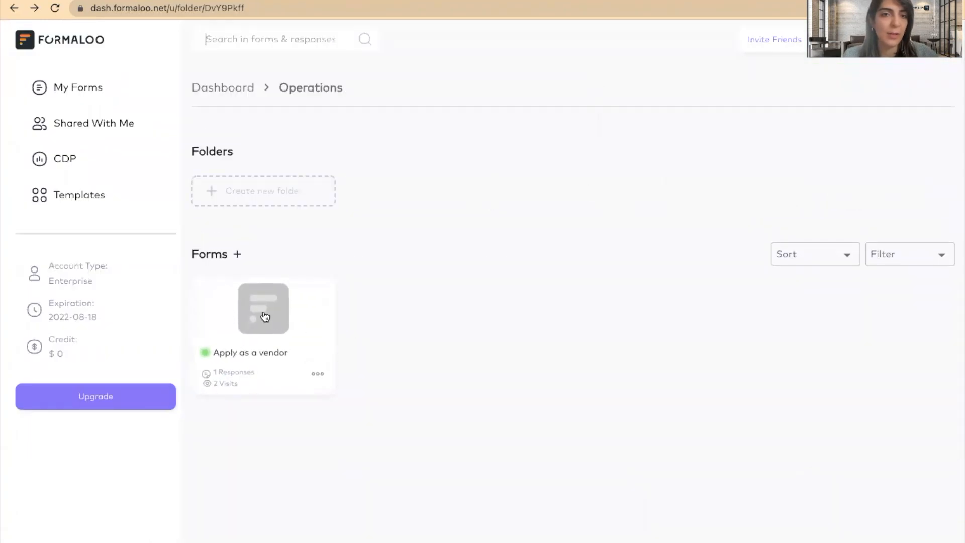
# Step: Open the 'Apply as a vendor' form card from the Operations folder
pyautogui.click(263, 309)
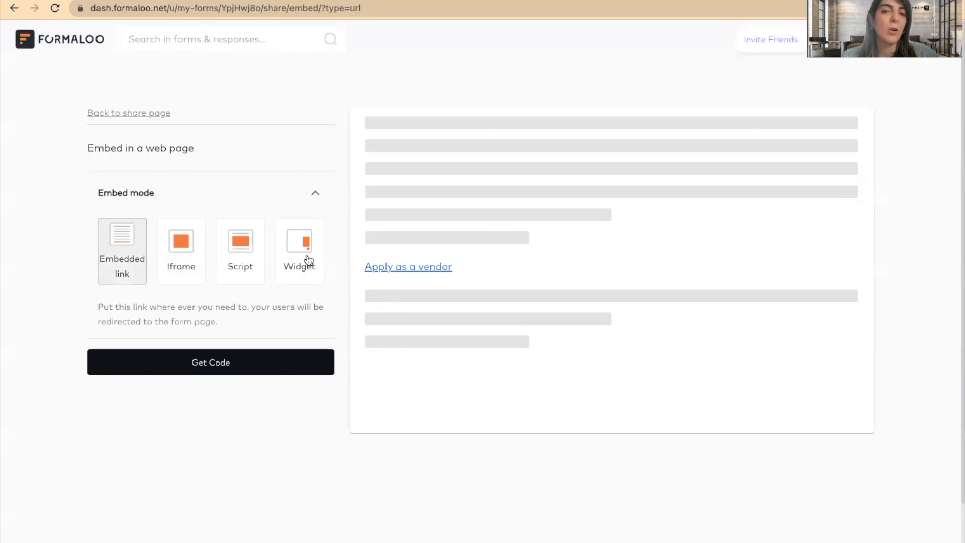
# Step: View the Widget mode for embedding 'Apply as a vendor' in a web page
pyautogui.click(300, 246)
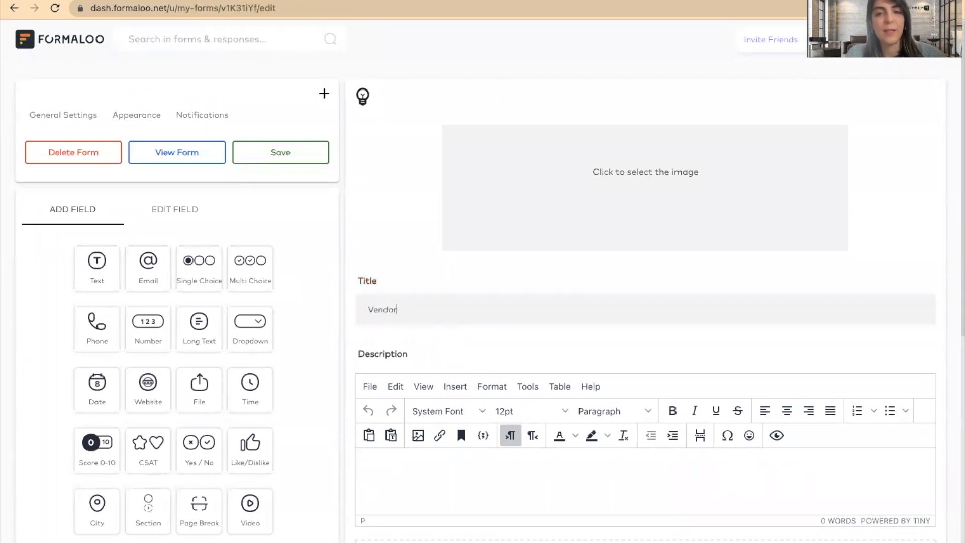
# Step: View the live page of the new 'Vendor' form
pyautogui.click(176, 152)
pyautogui.write('Manufacturer')
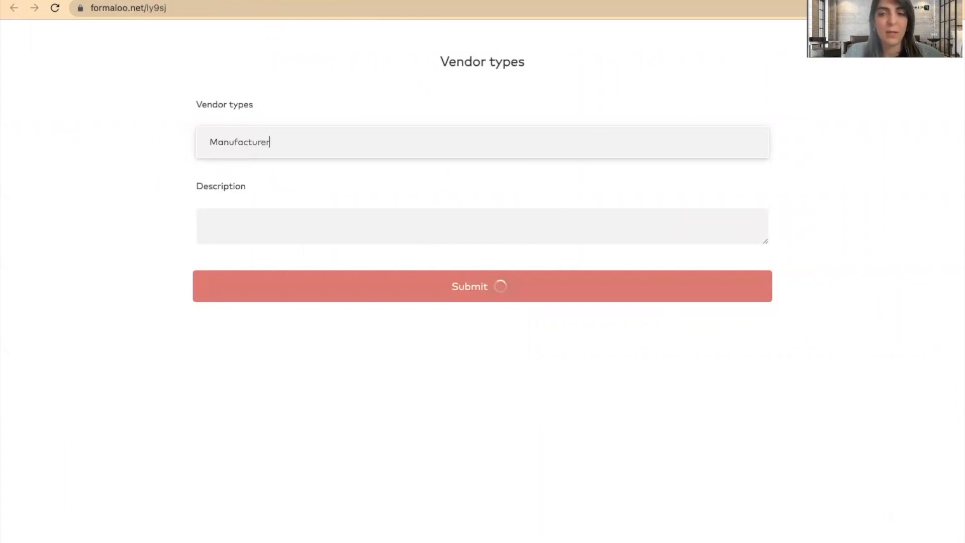
# Step: Submit vendor types Manufacturer and Retailer in the live Vendor types form, then reopen the form
pyautogui.click(482, 285)
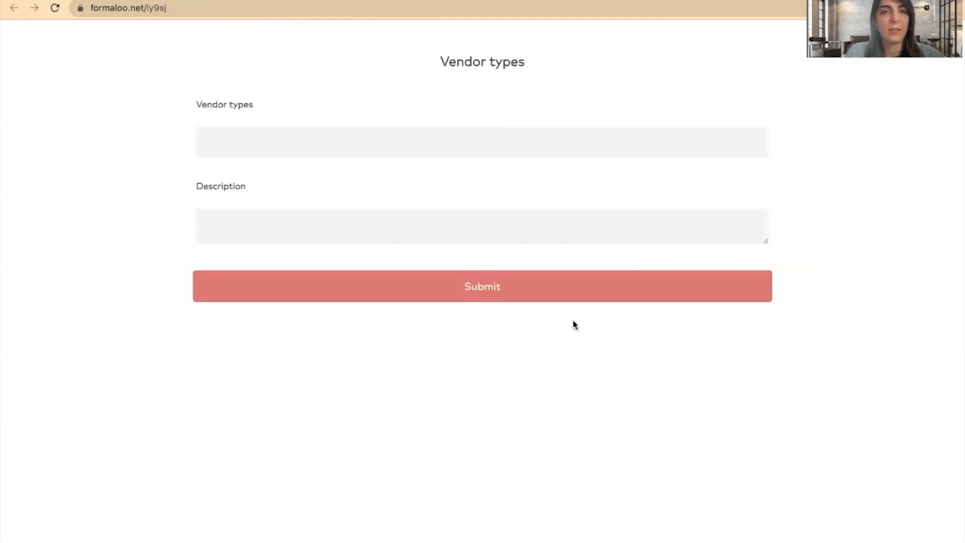
pyautogui.write('Retaile')
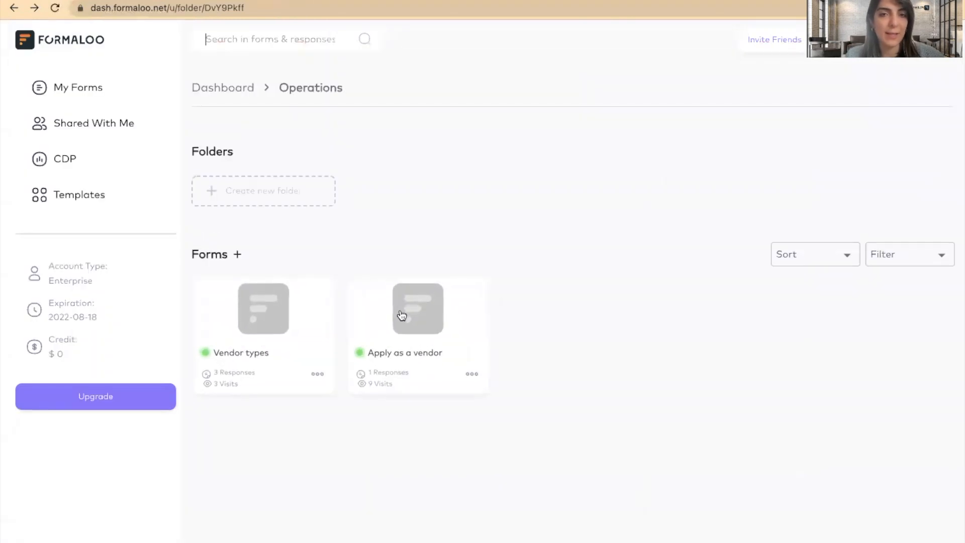
pyautogui.click(262, 308)
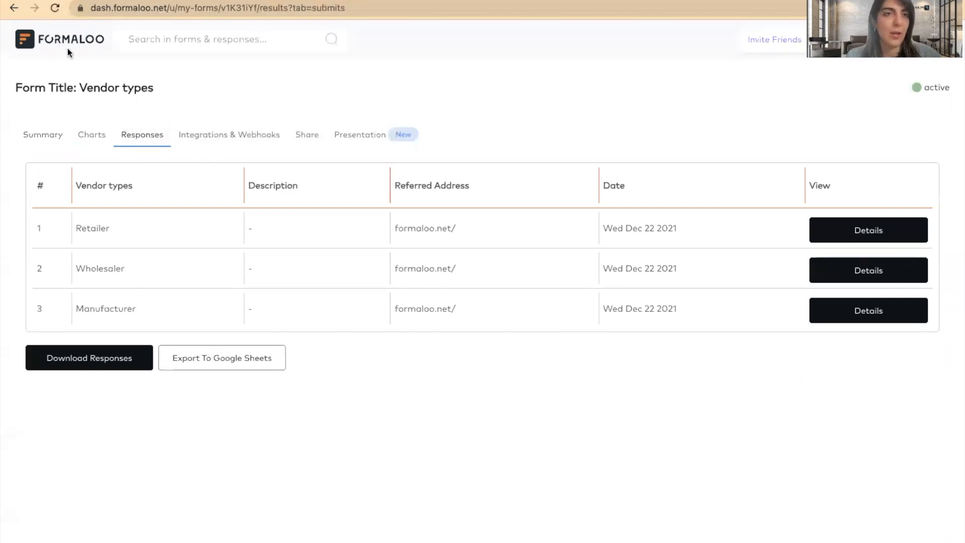
# Step: Leave the Vendor types responses and return to the Operations dashboard
pyautogui.click(91, 134)
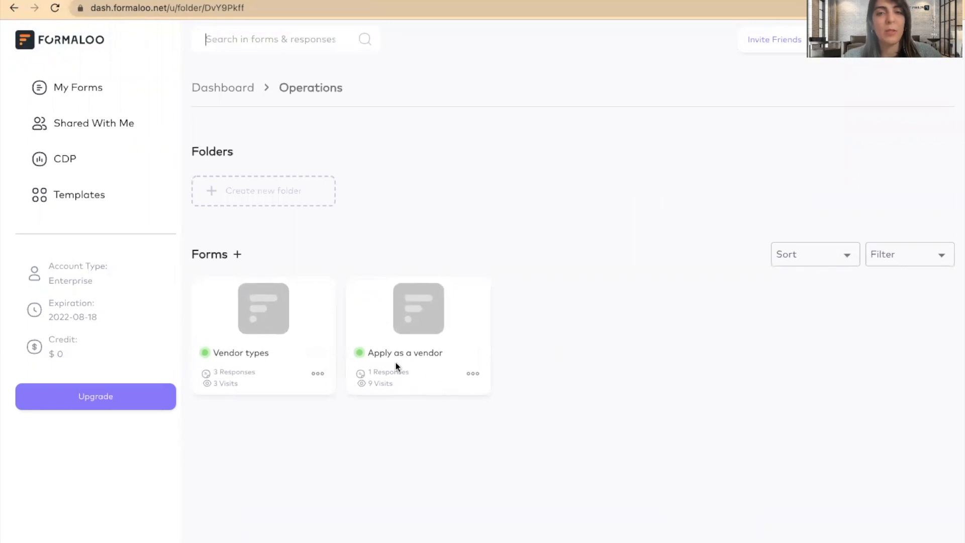
pyautogui.moveTo(478, 371)
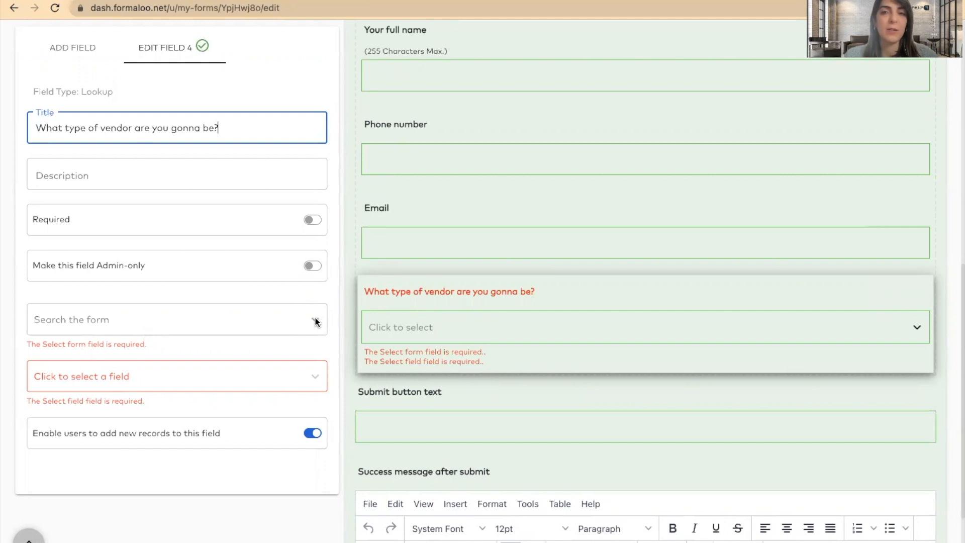
# Step: Point the lookup question at the Vendor types form, reading its Vendor types field
pyautogui.click(177, 383)
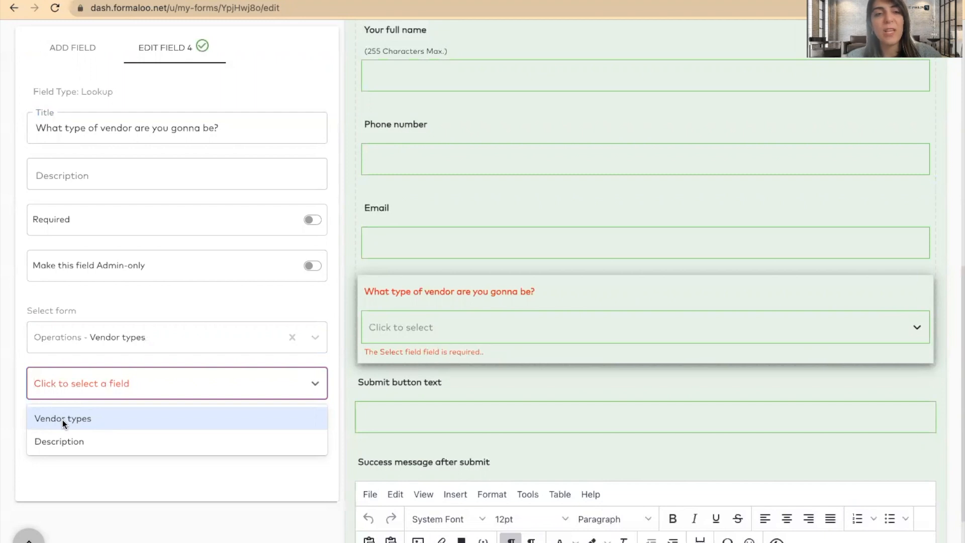
pyautogui.click(62, 418)
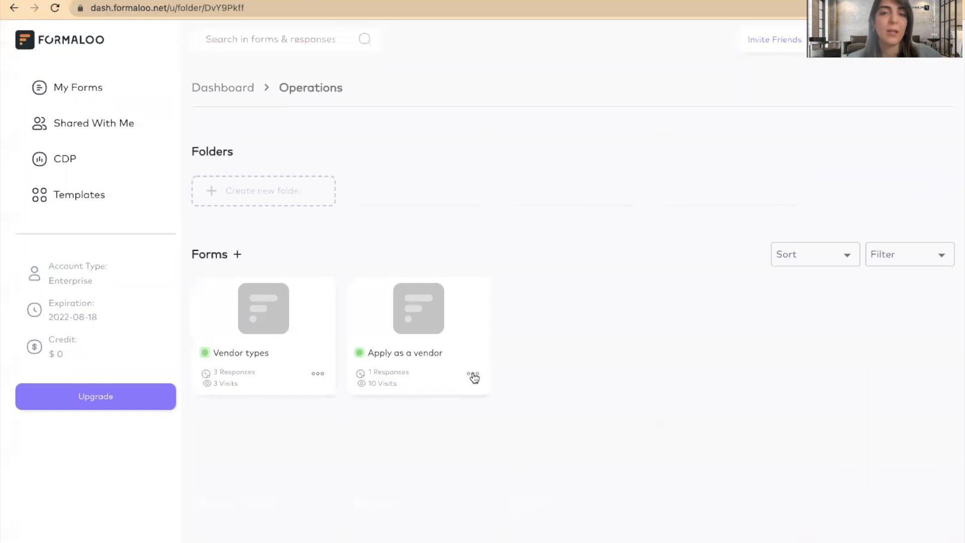
# Step: Open the three-dot options menu on the 'Apply as a vendor' card
pyautogui.click(474, 378)
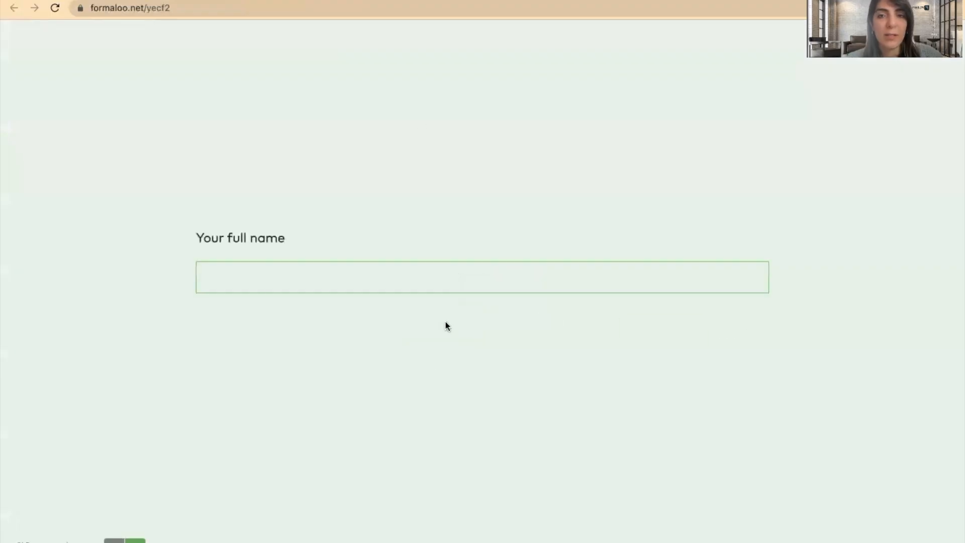
# Step: Step through the live form past the full name and Email questions with Continue
pyautogui.click(663, 333)
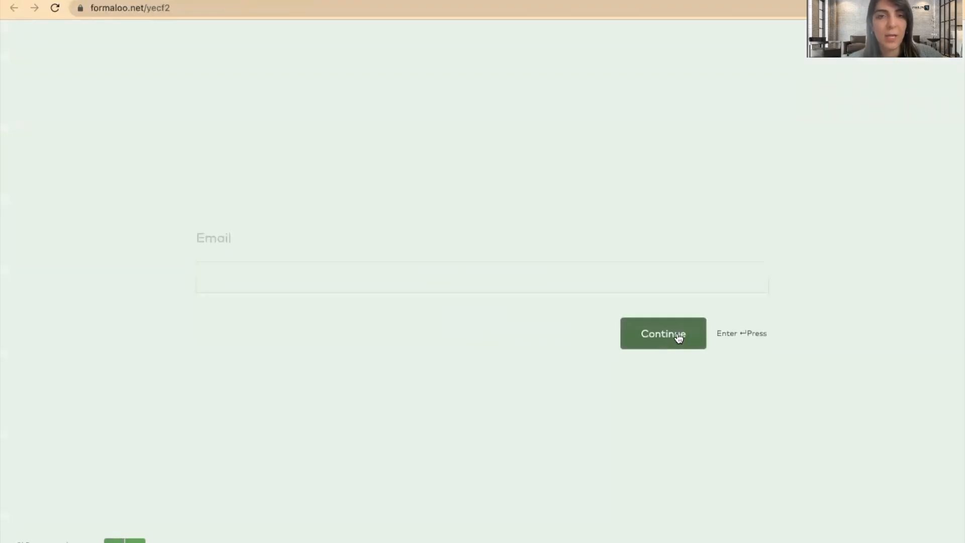
pyautogui.click(663, 333)
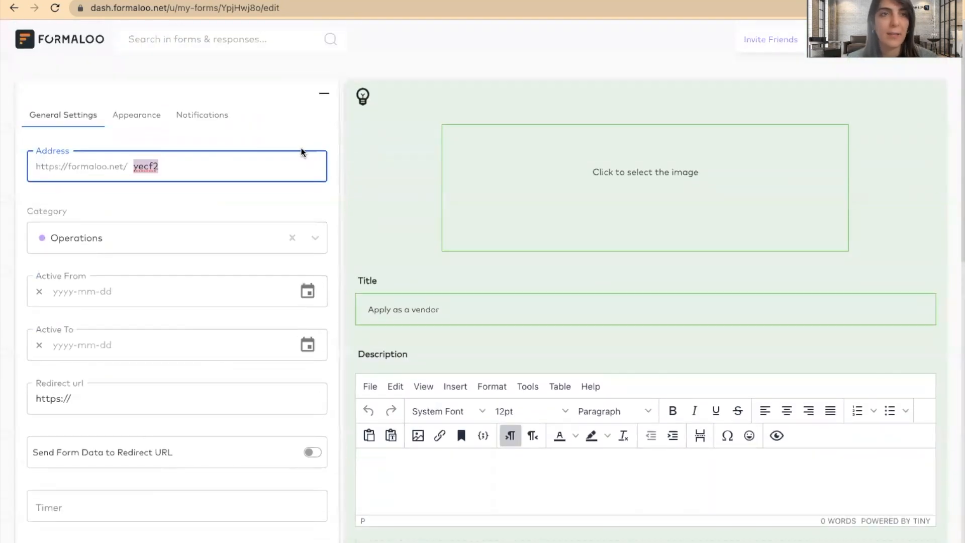
# Step: Return to the Formaloo dashboard's My Forms home from the form's general settings
pyautogui.click(13, 8)
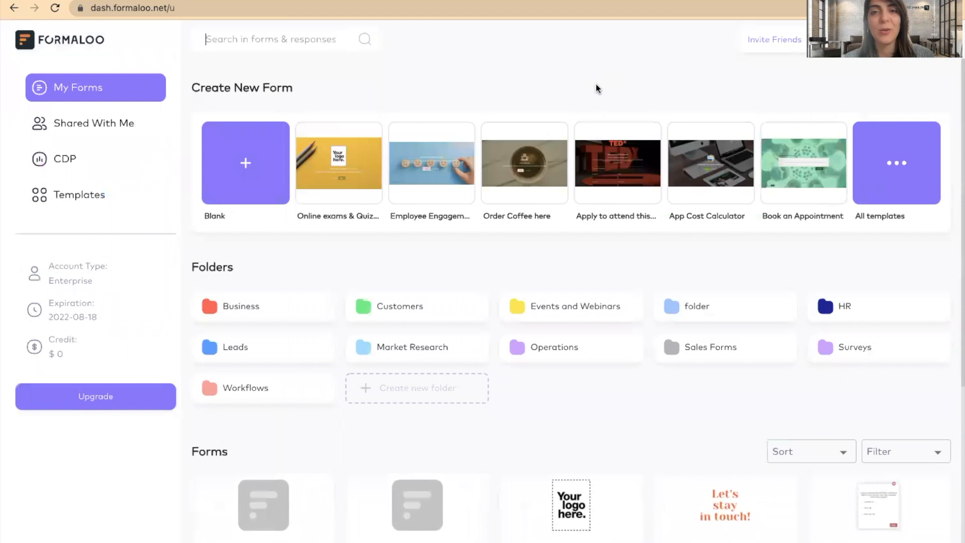